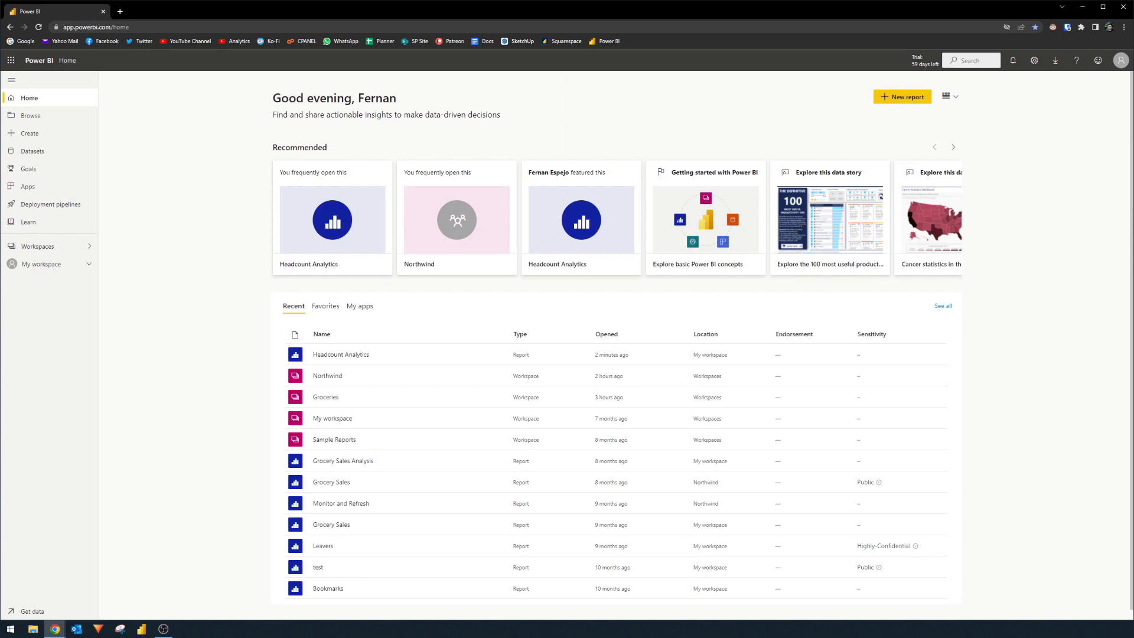
Show the Request content certification section of the Endorse your content guide
click(340, 355)
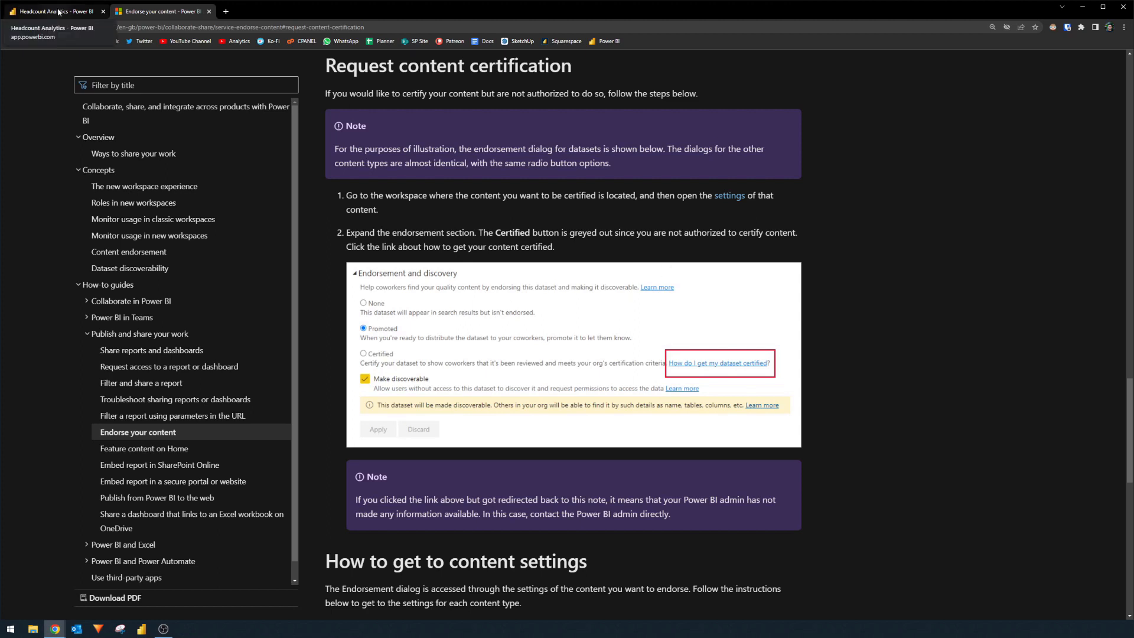
Bring the certified Headcount Analytics report back into view via its browser tab
click(51, 11)
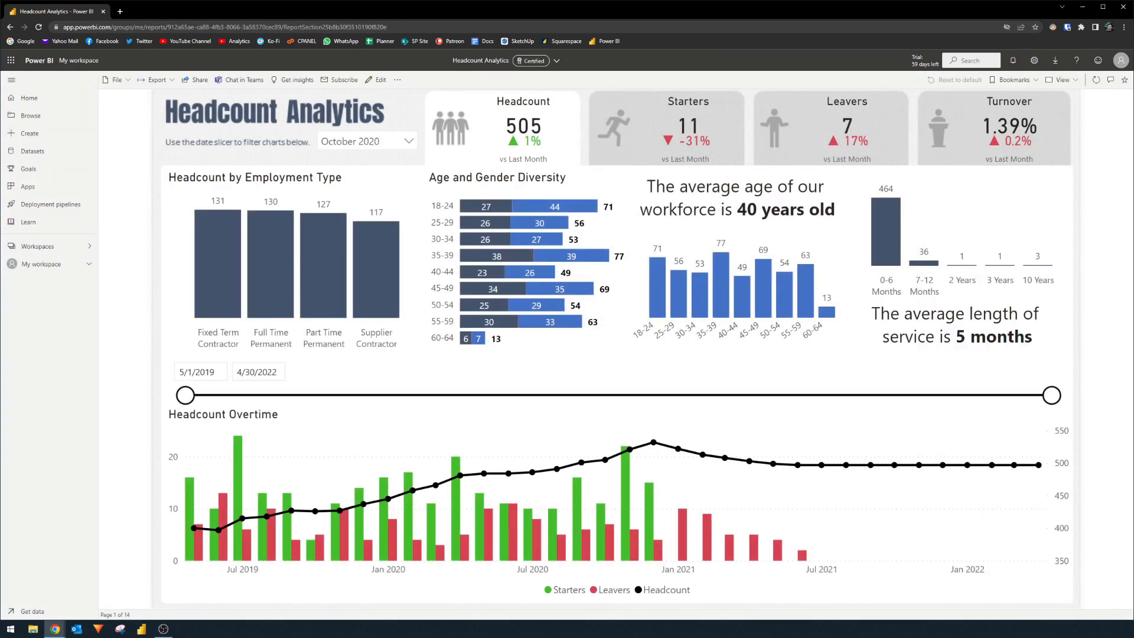